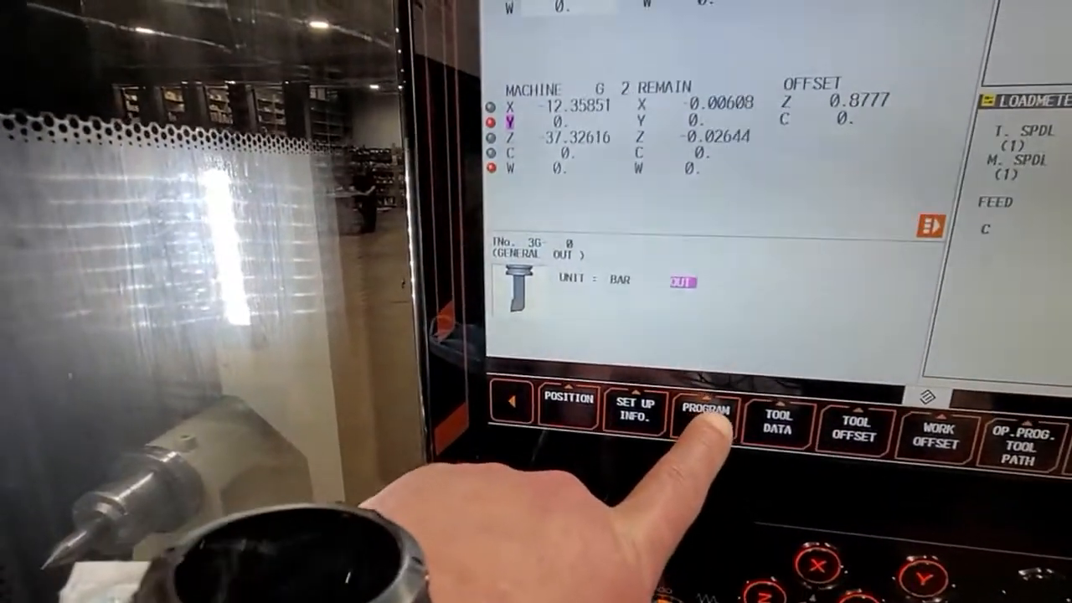
Step: View the bar-out unit's tool rows, then the tool data list confirming tool 3 as 0.94 GENERAL OUT grooving
click(703, 410)
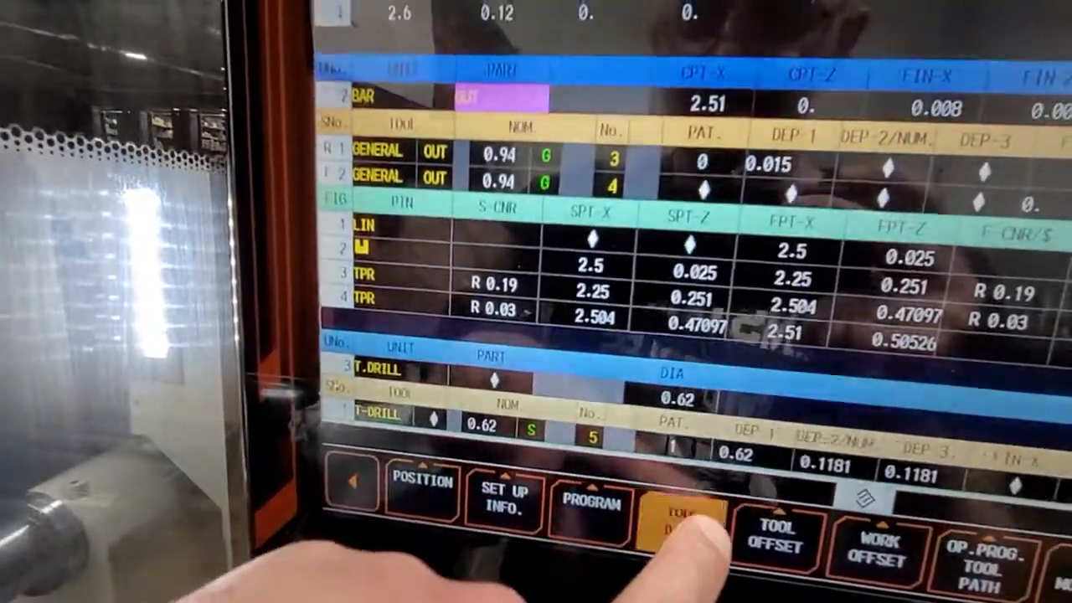
click(680, 512)
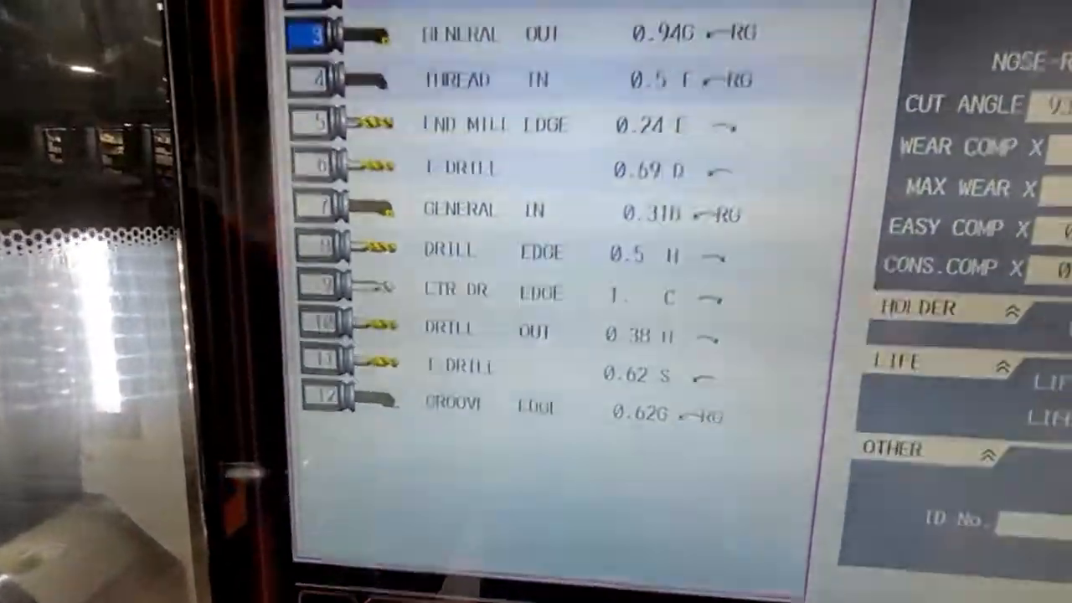